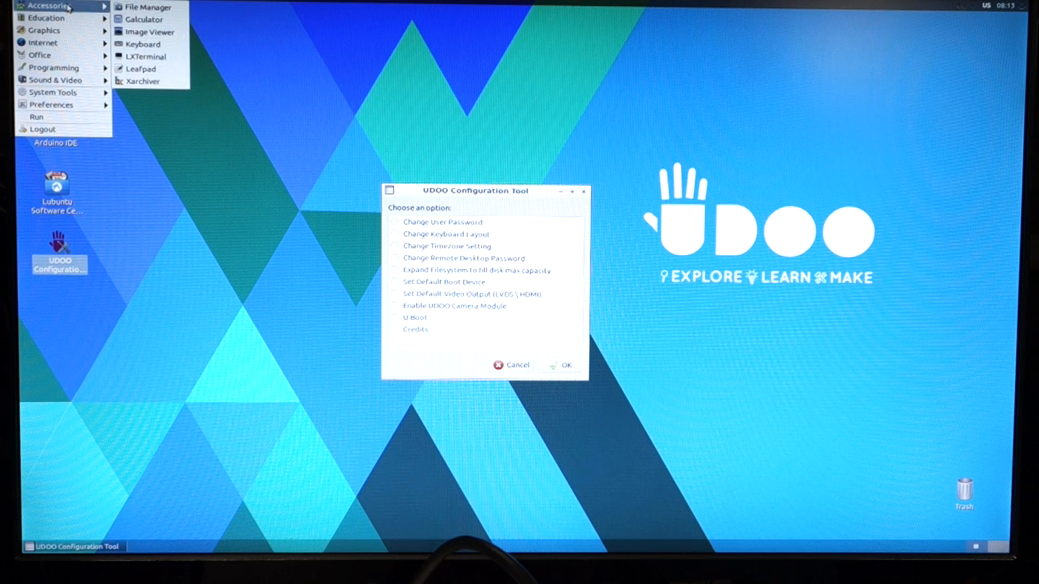
pyautogui.moveTo(44, 31)
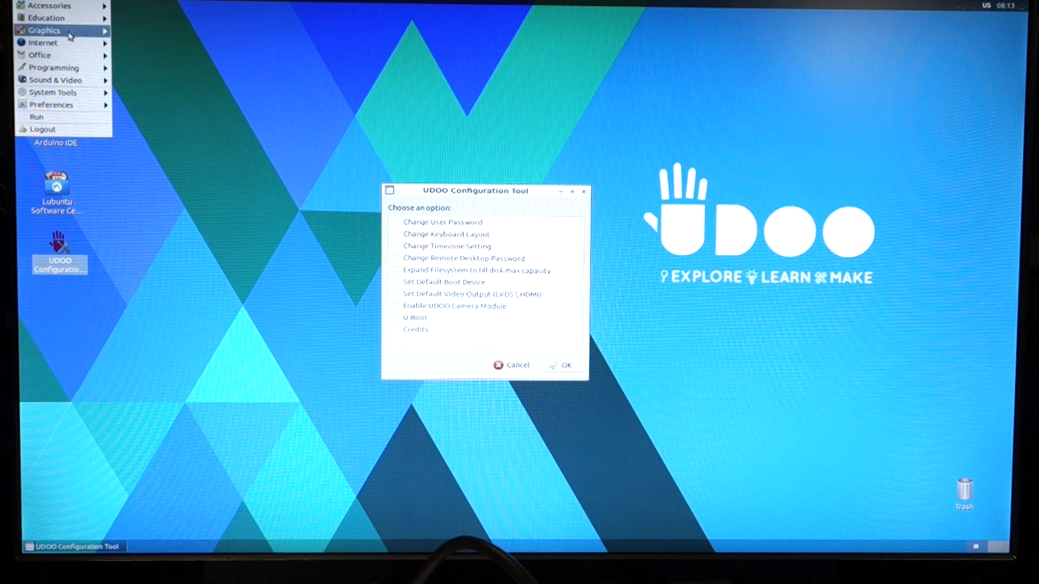
pyautogui.moveTo(46, 17)
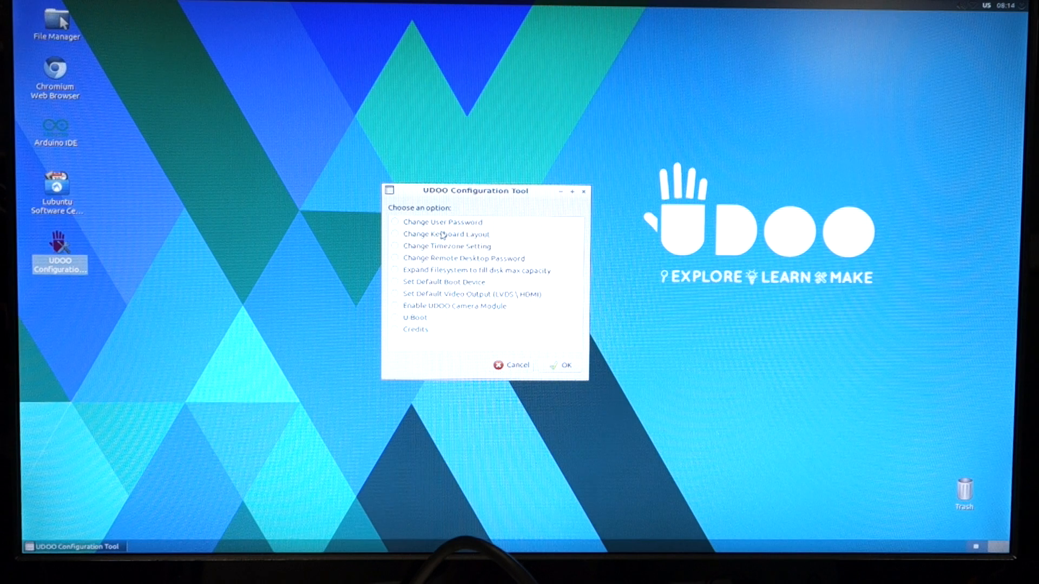
pyautogui.moveTo(443, 317)
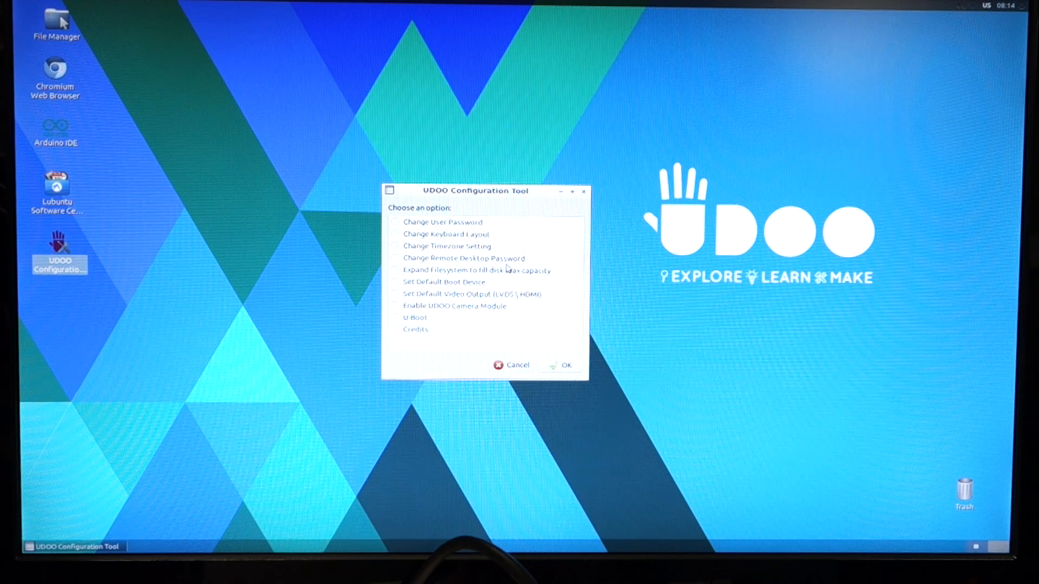
pyautogui.moveTo(503, 283)
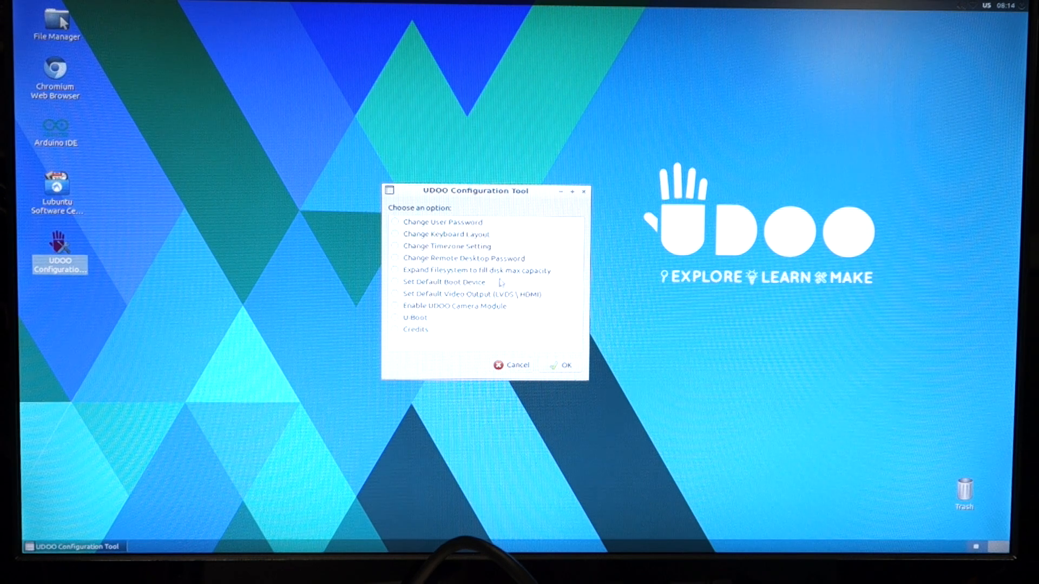
pyautogui.moveTo(537, 283)
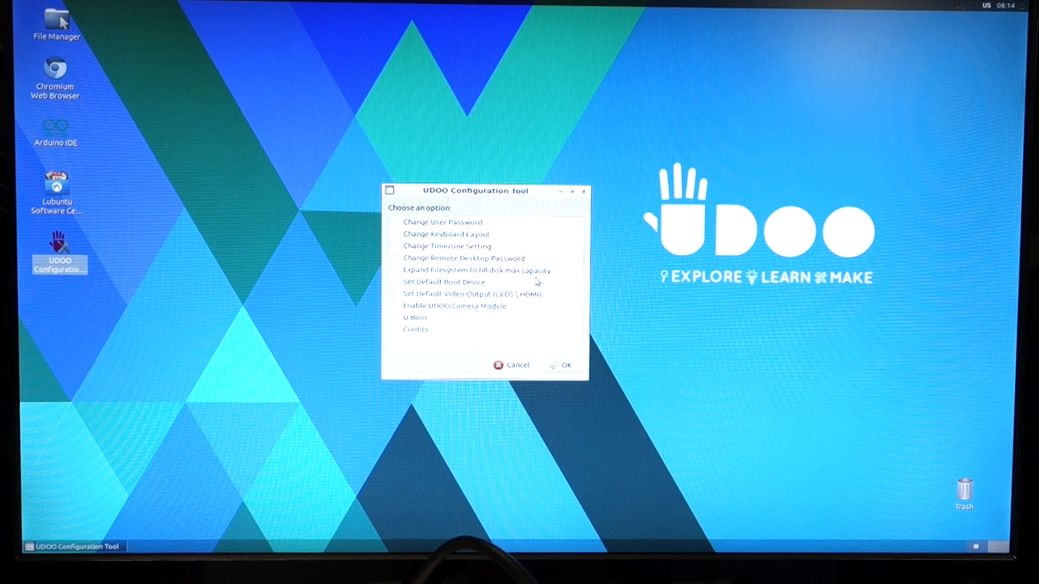
# Choose 'Expand Filesystem to fill disk max capacity' in the UDOO Configuration Tool list.
pyautogui.click(394, 270)
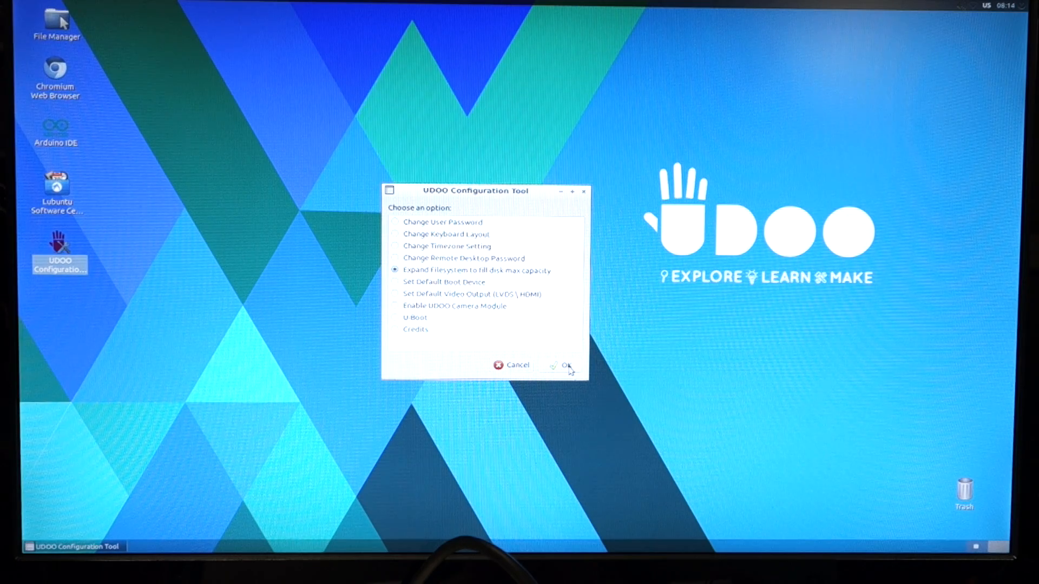
# Confirm the resize so the root partition grows to 31.4GB, acknowledge it, and exit the tool.
pyautogui.click(566, 365)
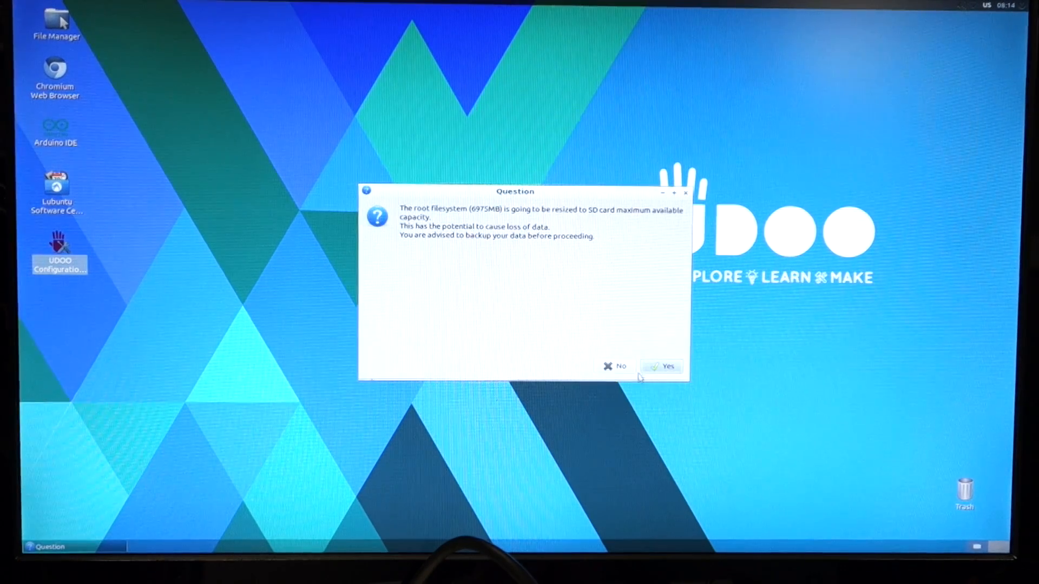
pyautogui.click(666, 367)
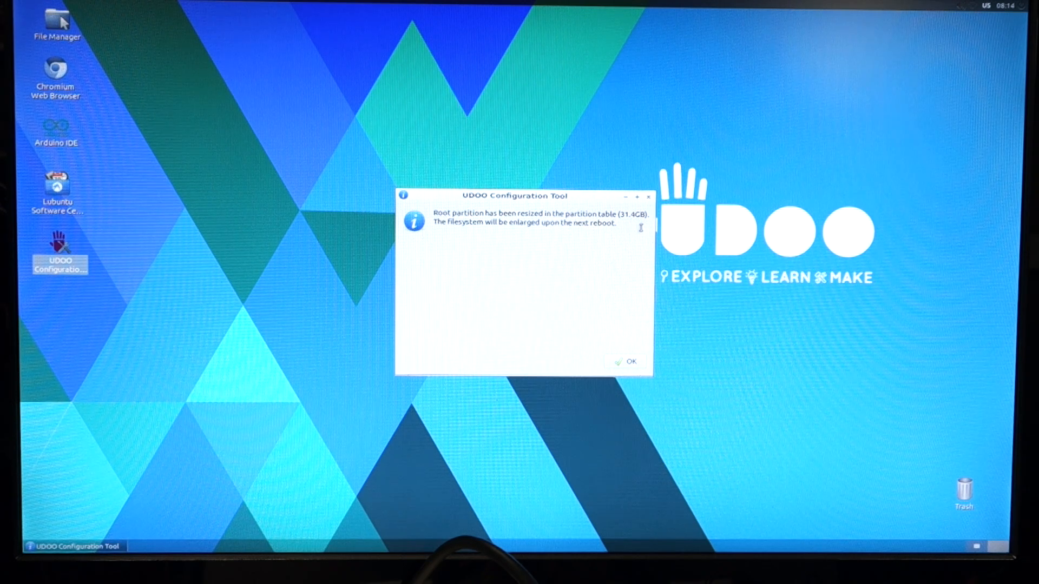
pyautogui.moveTo(574, 241)
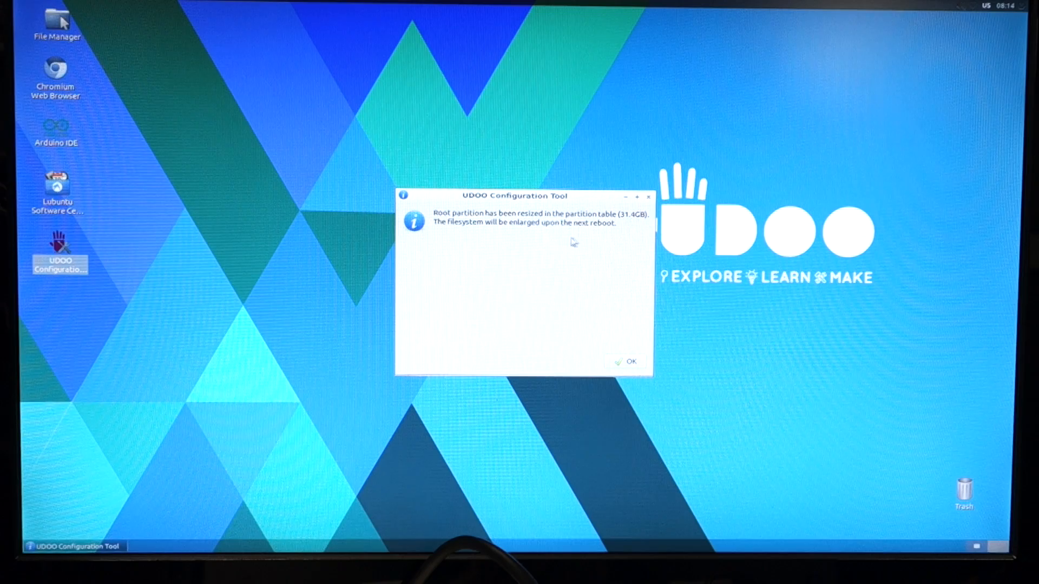
pyautogui.click(627, 361)
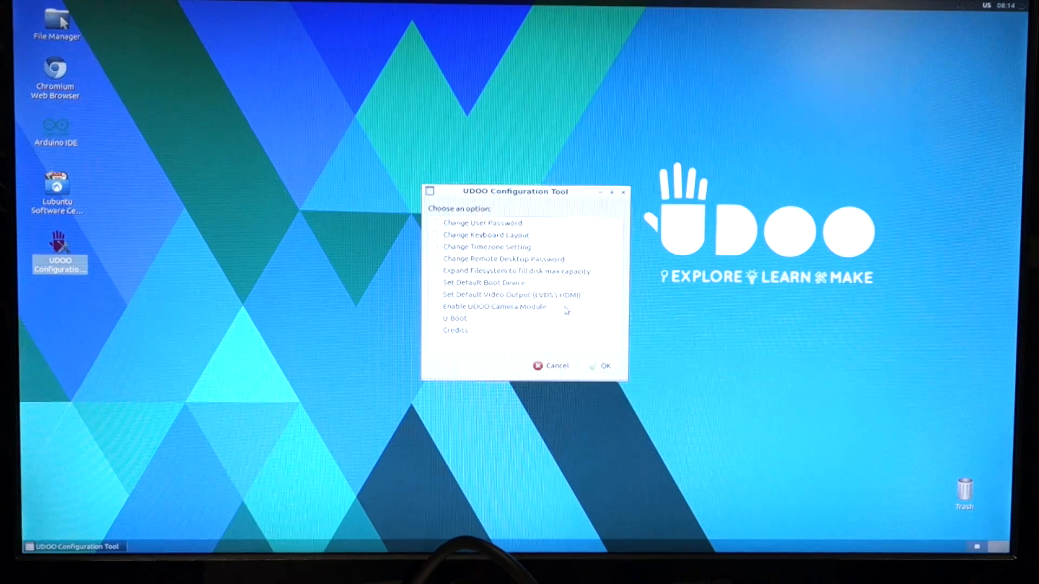
pyautogui.click(551, 366)
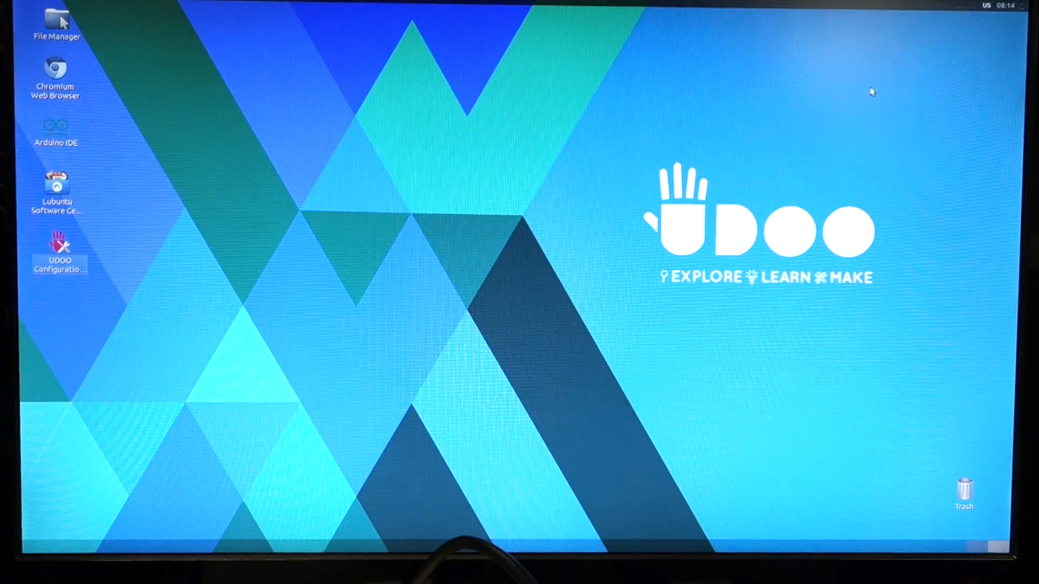
pyautogui.moveTo(901, 126)
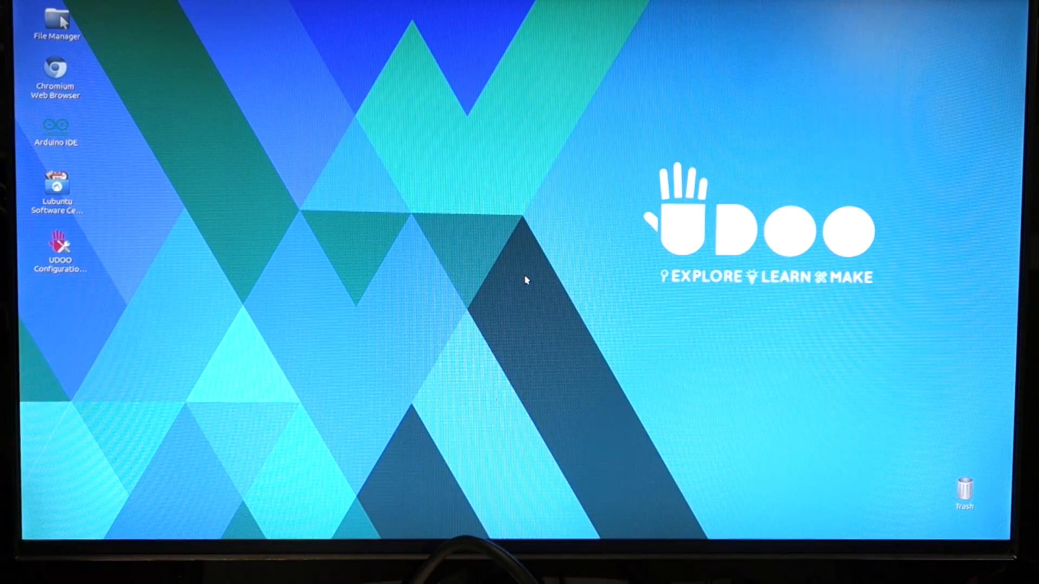
pyautogui.moveTo(119, 115)
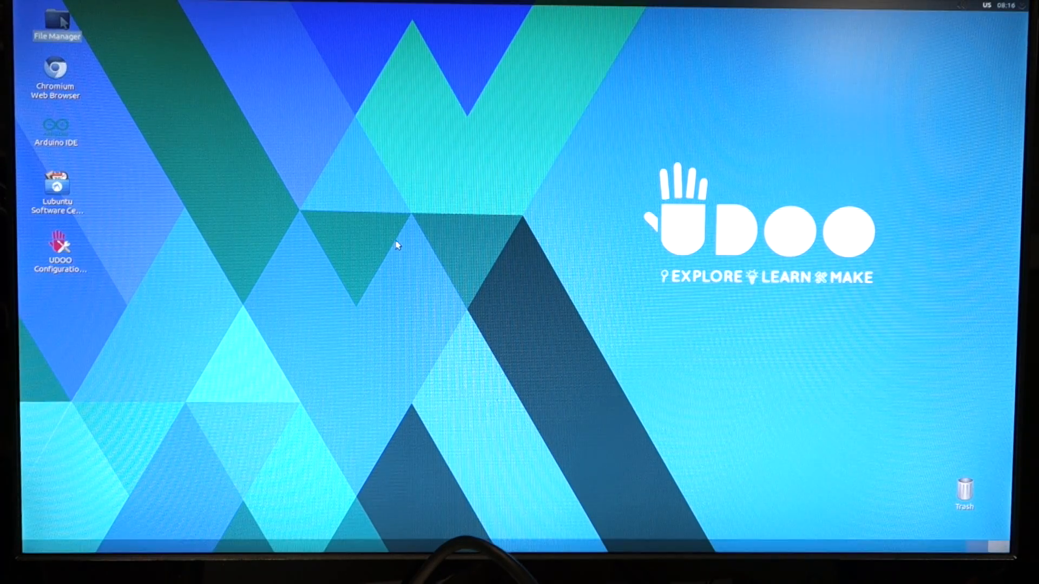
pyautogui.moveTo(434, 330)
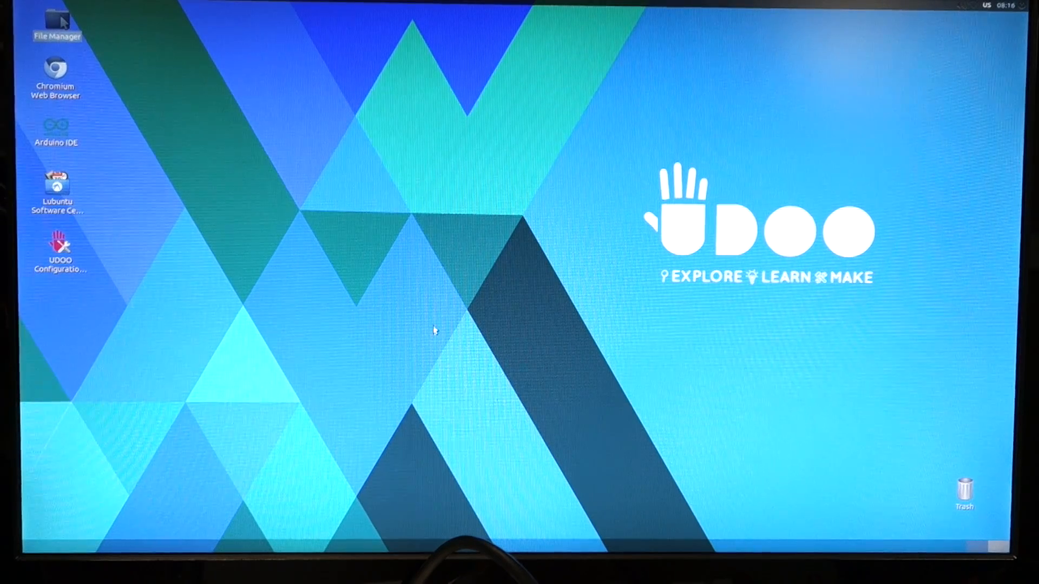
pyautogui.moveTo(49, 136)
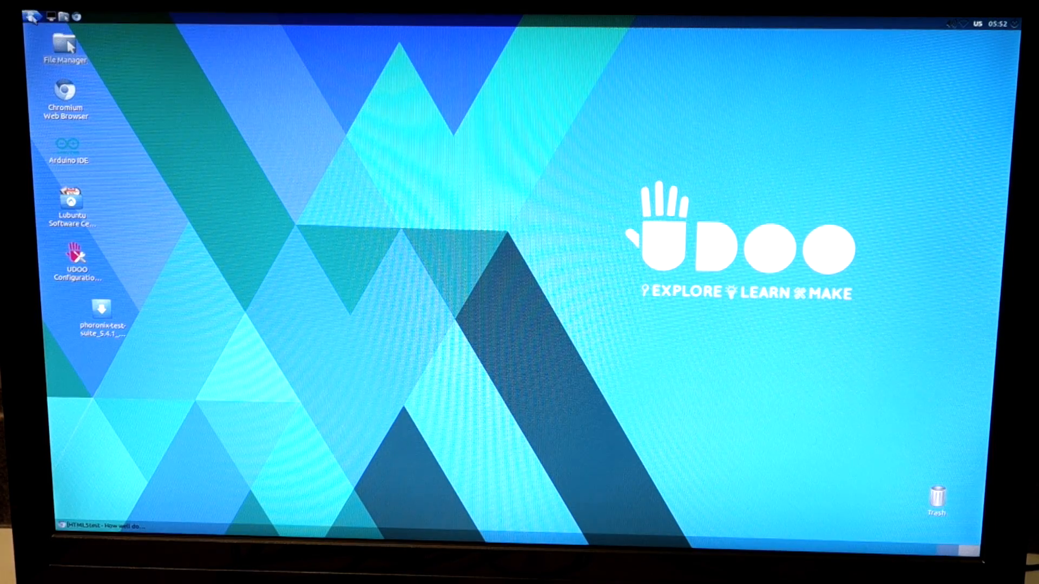
pyautogui.doubleClick(65, 47)
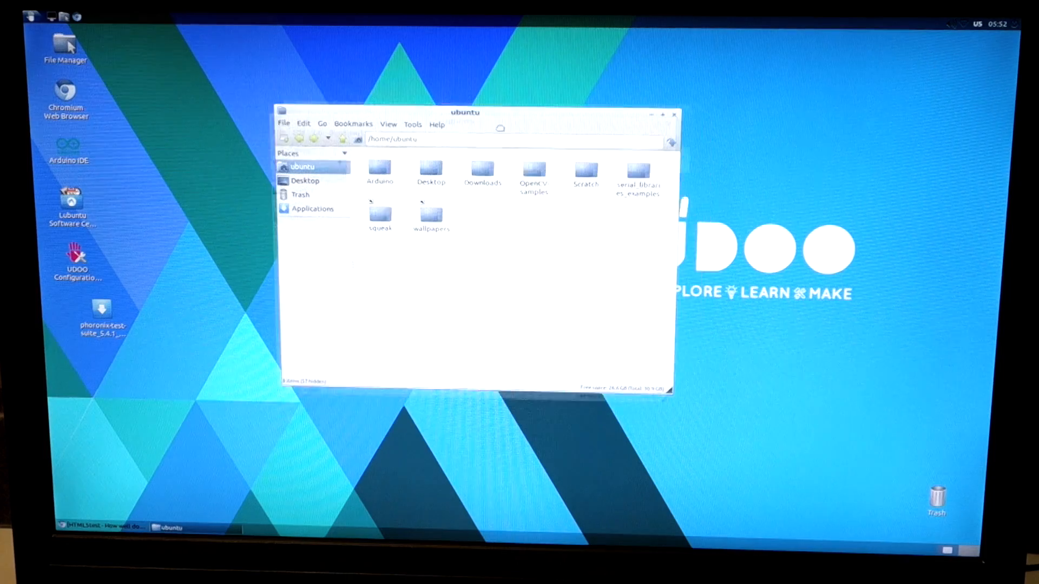
# Browse the Applications categories in PCManFM, ending in the Preferences category.
pyautogui.moveTo(464, 111); pyautogui.dragTo(474, 128)
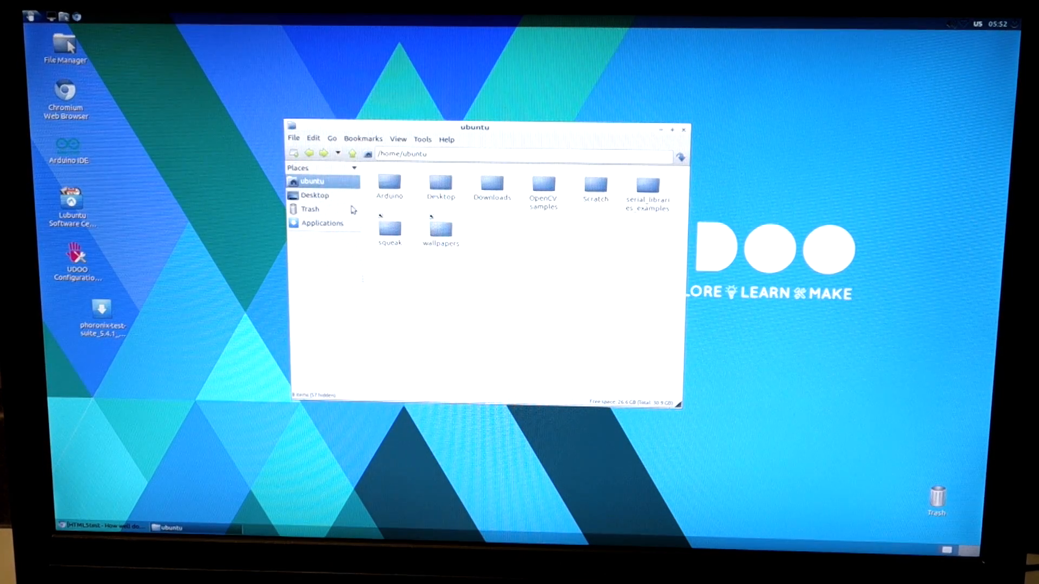
pyautogui.click(323, 223)
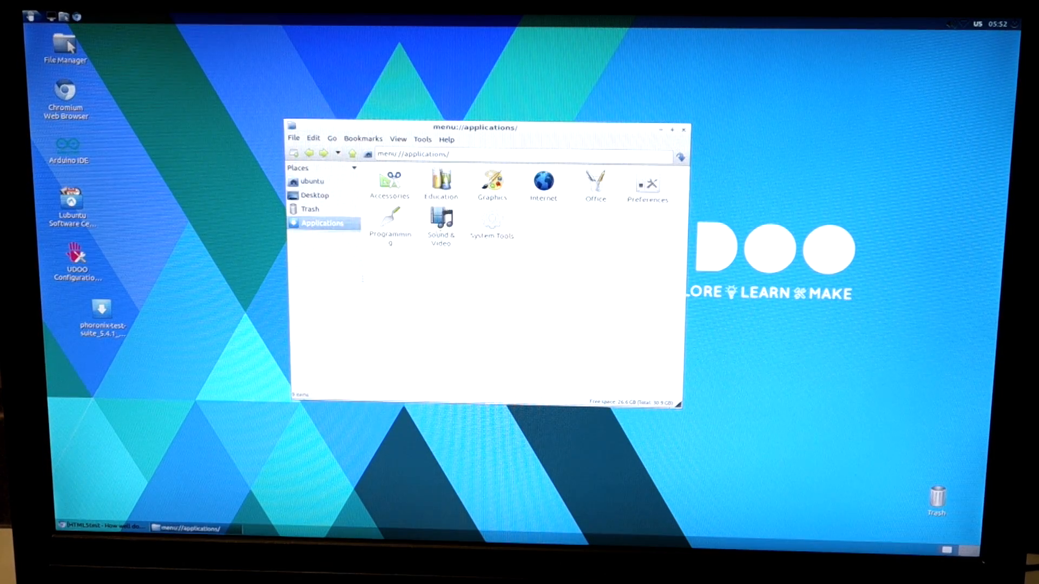
pyautogui.doubleClick(389, 184)
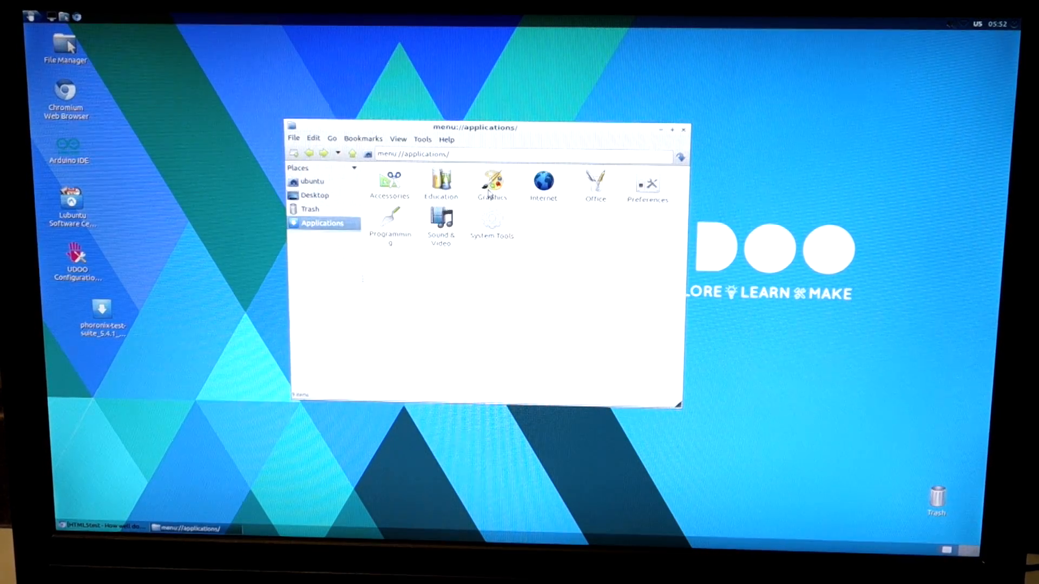
pyautogui.doubleClick(492, 182)
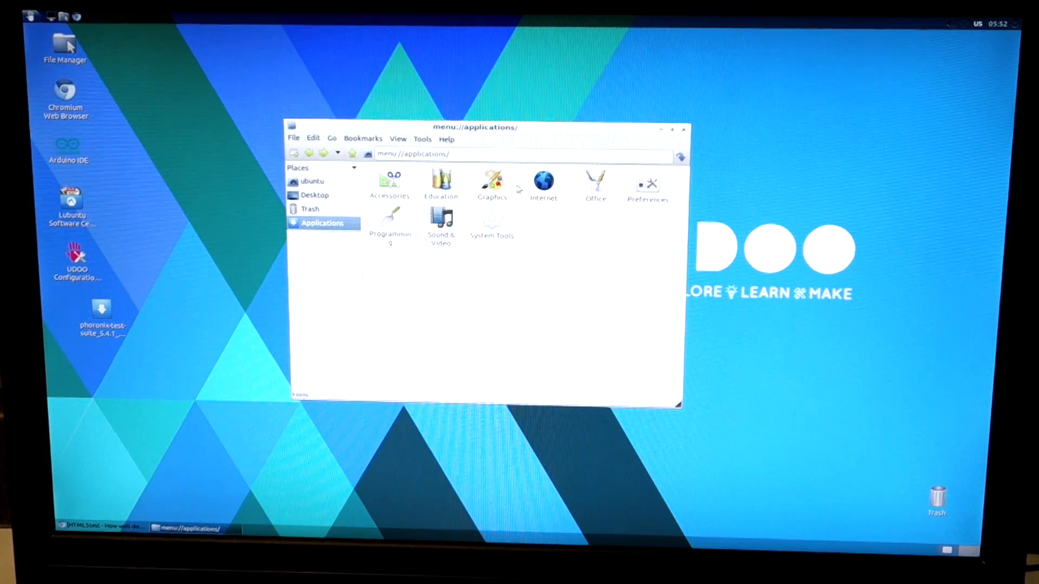
pyautogui.click(543, 182)
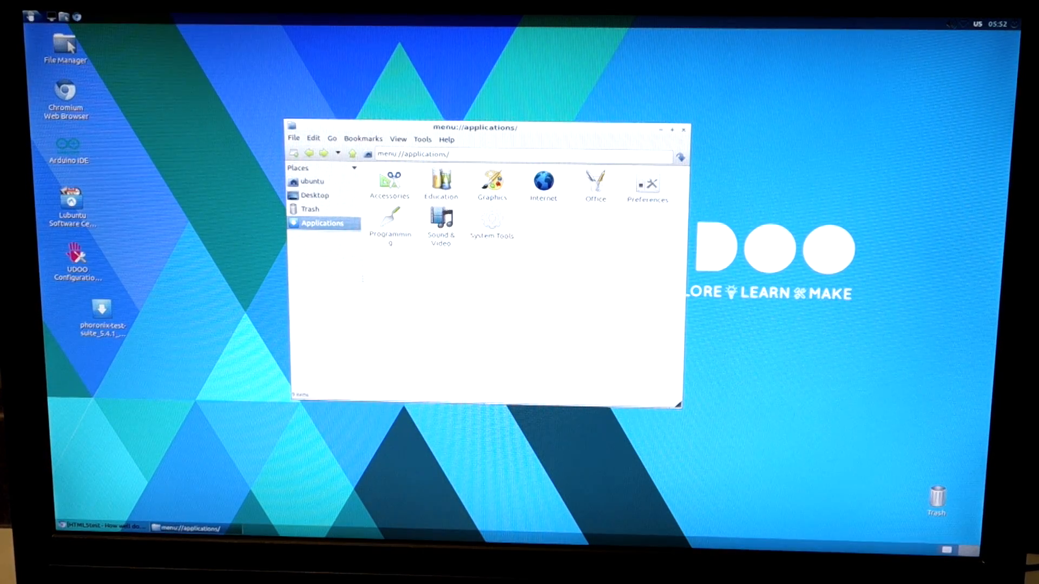
pyautogui.doubleClick(648, 184)
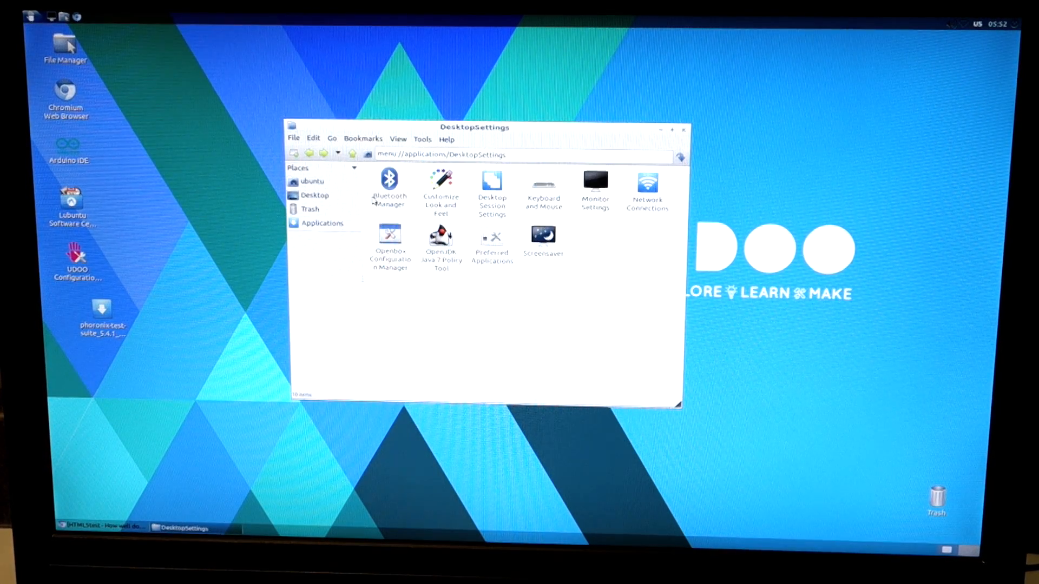
# Look through the Development, Multimedia and Administration categories, then close the file manager.
pyautogui.click(322, 222)
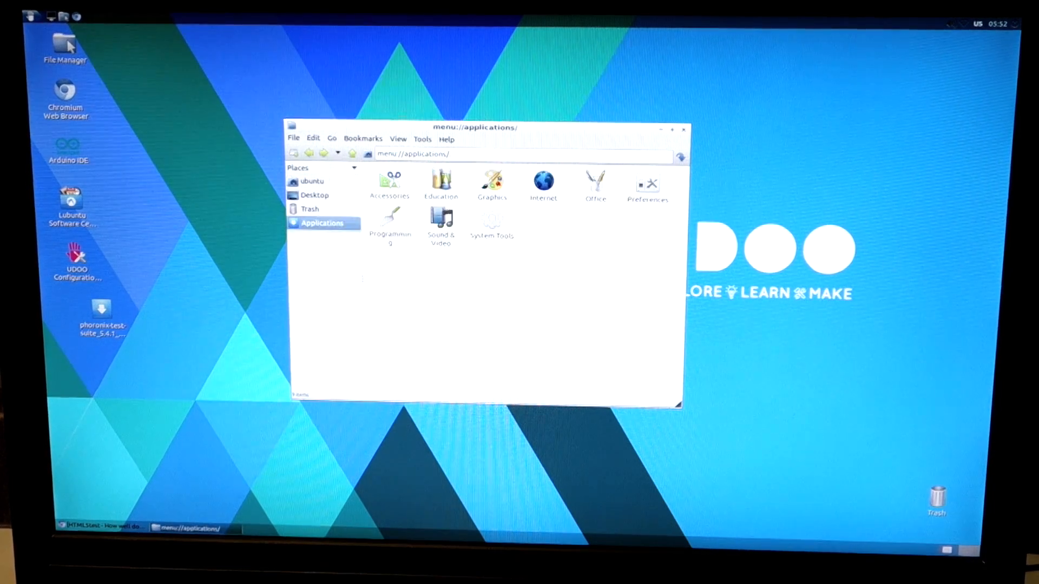
pyautogui.doubleClick(391, 185)
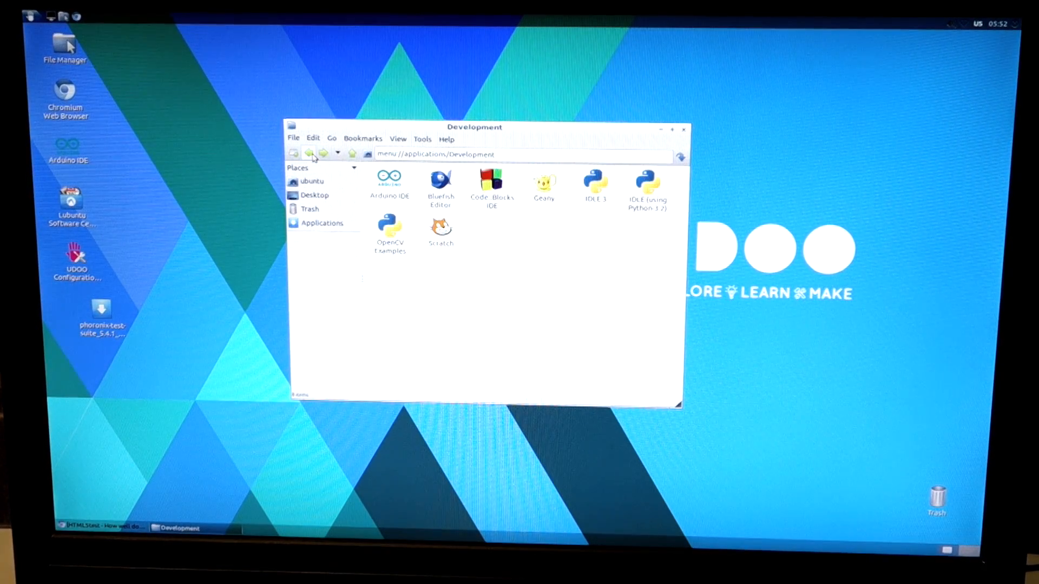
pyautogui.moveTo(310, 152)
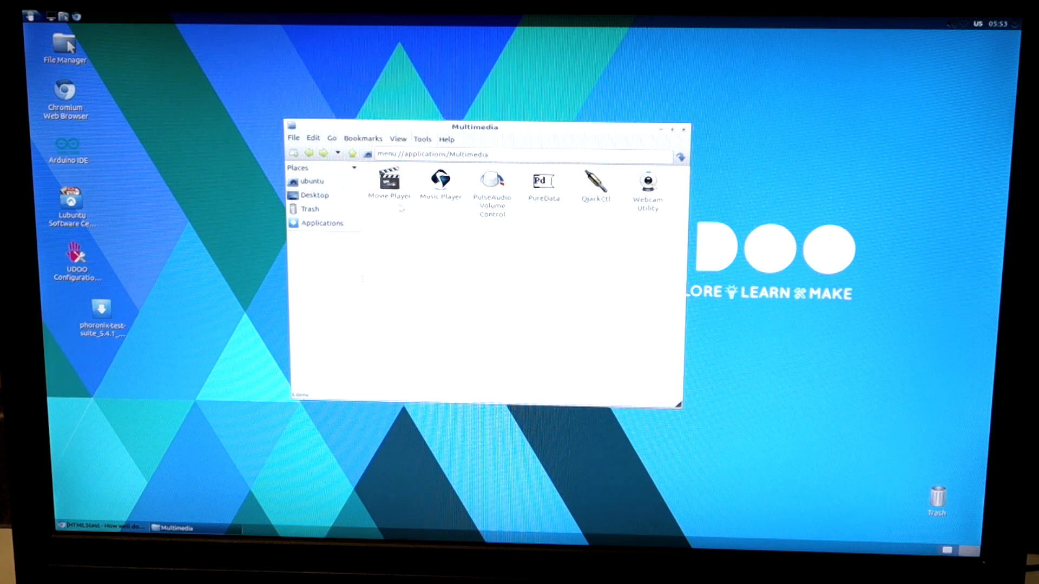
pyautogui.click(322, 223)
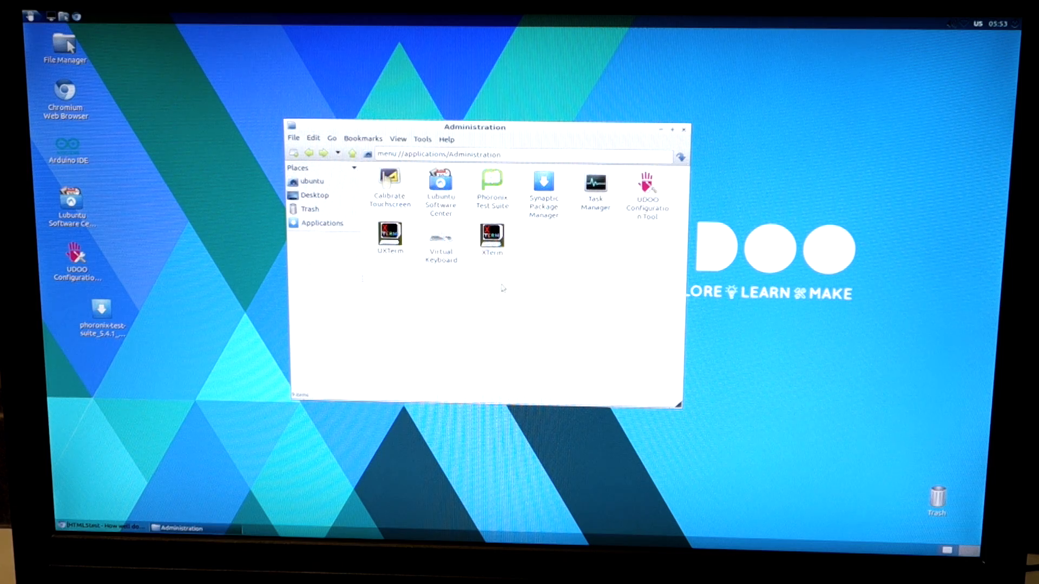
pyautogui.click(683, 129)
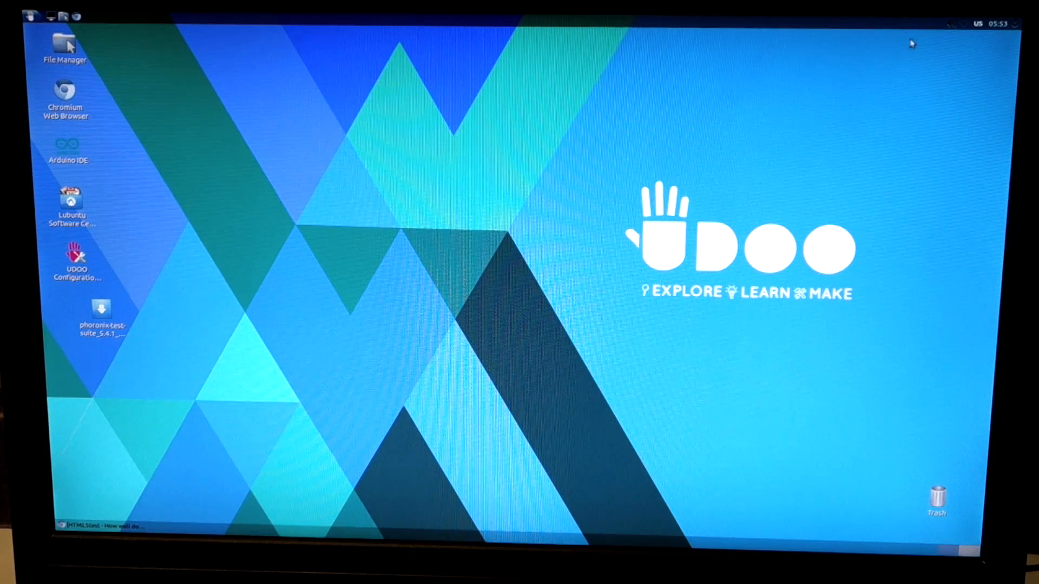
# Show the network connections menu listing the wired link and available wireless networks.
pyautogui.click(952, 23)
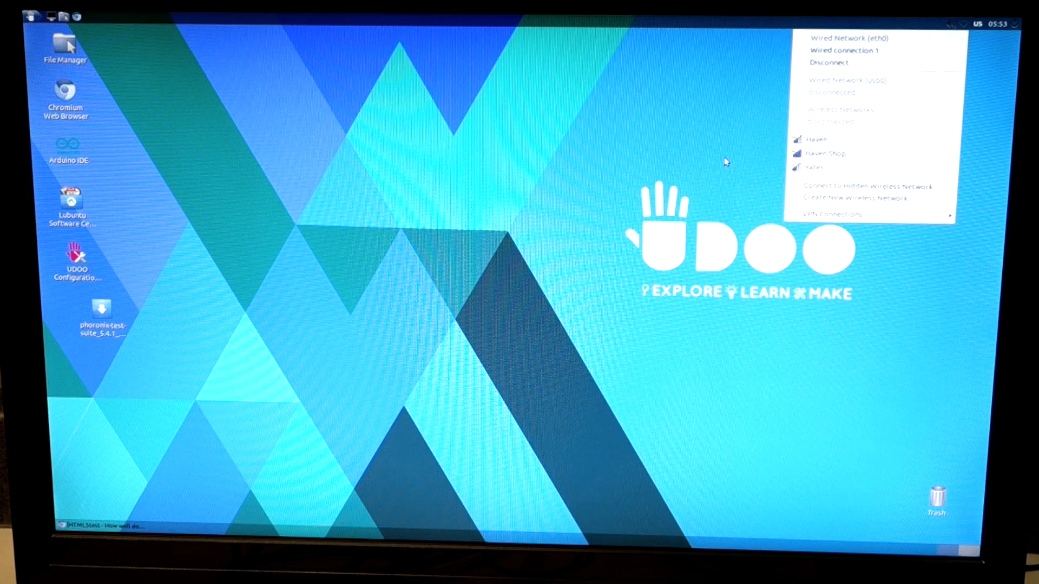
pyautogui.moveTo(761, 164)
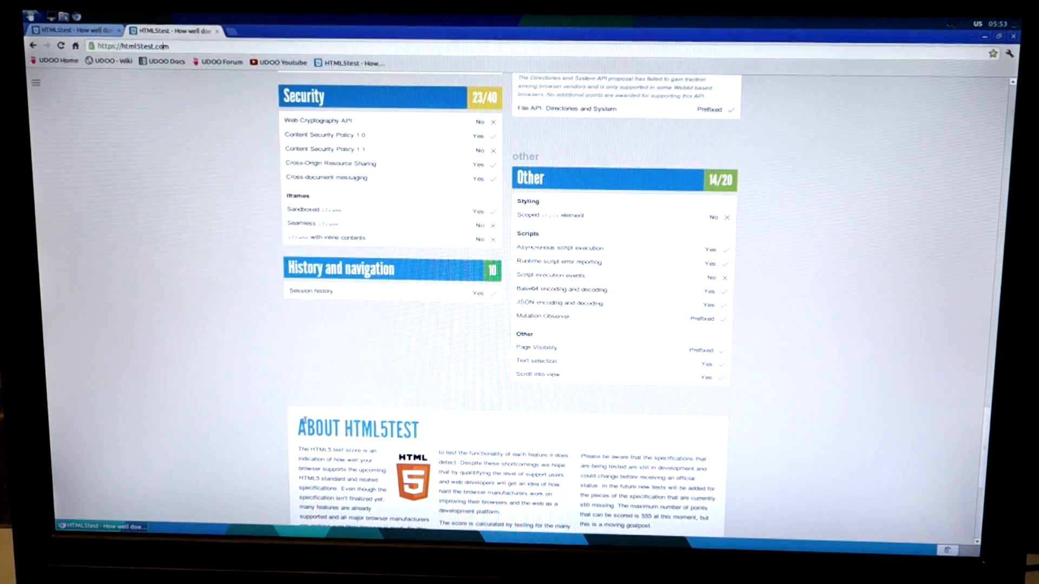
pyautogui.scroll(-3)
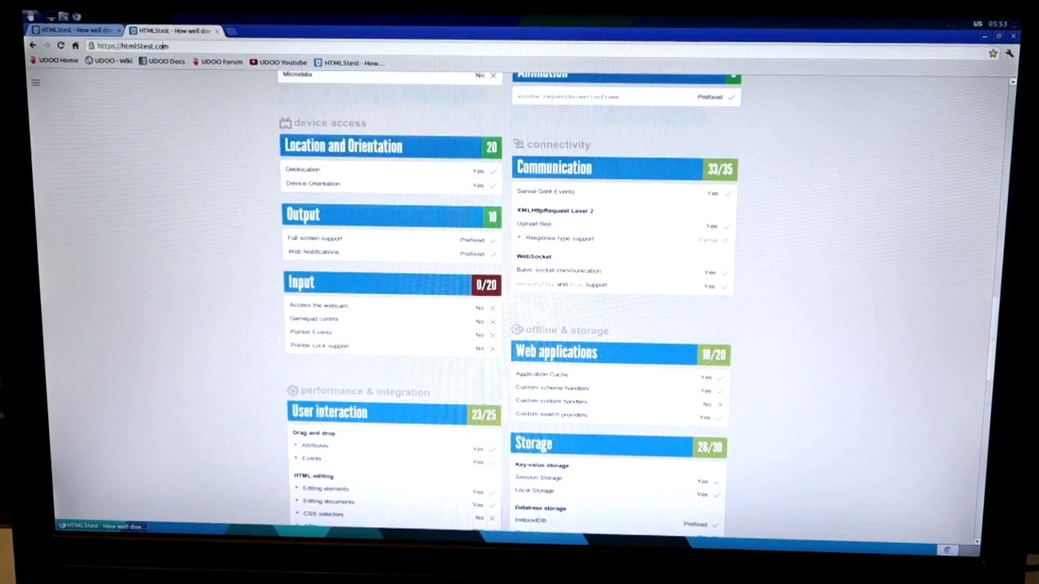
pyautogui.scroll(-3)
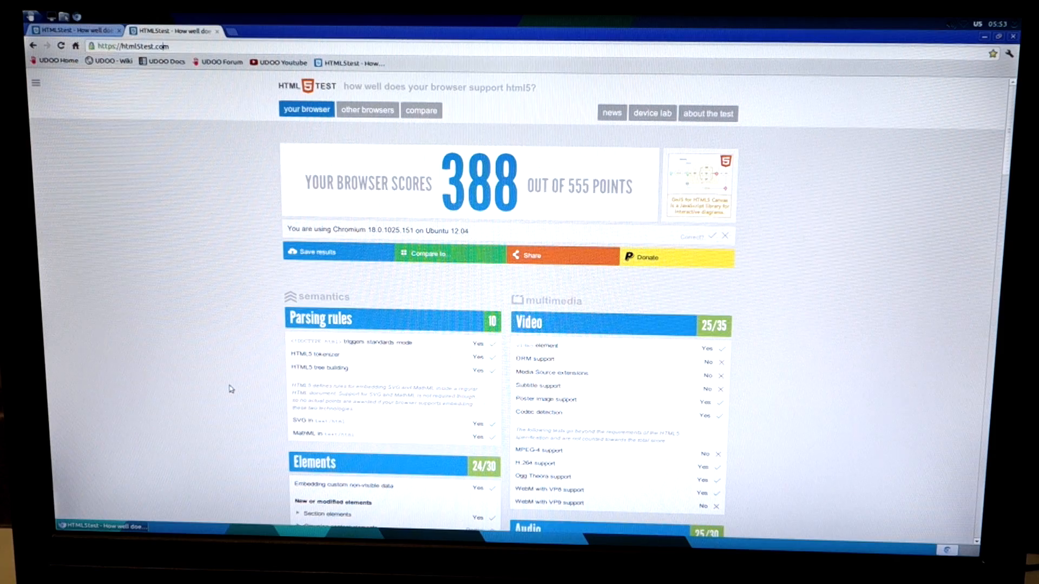
pyautogui.scroll(-3)
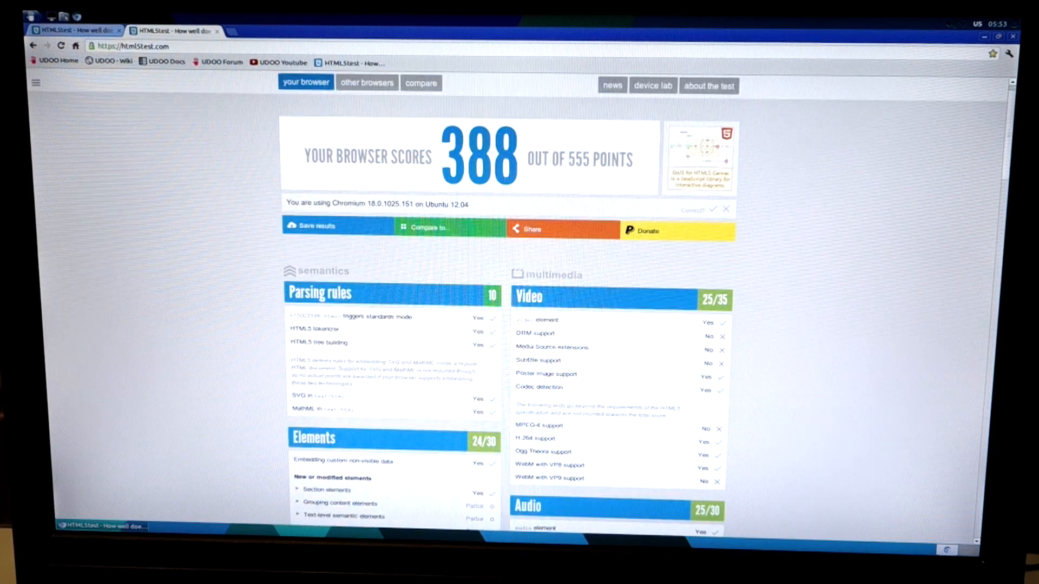
pyautogui.scroll(-3)
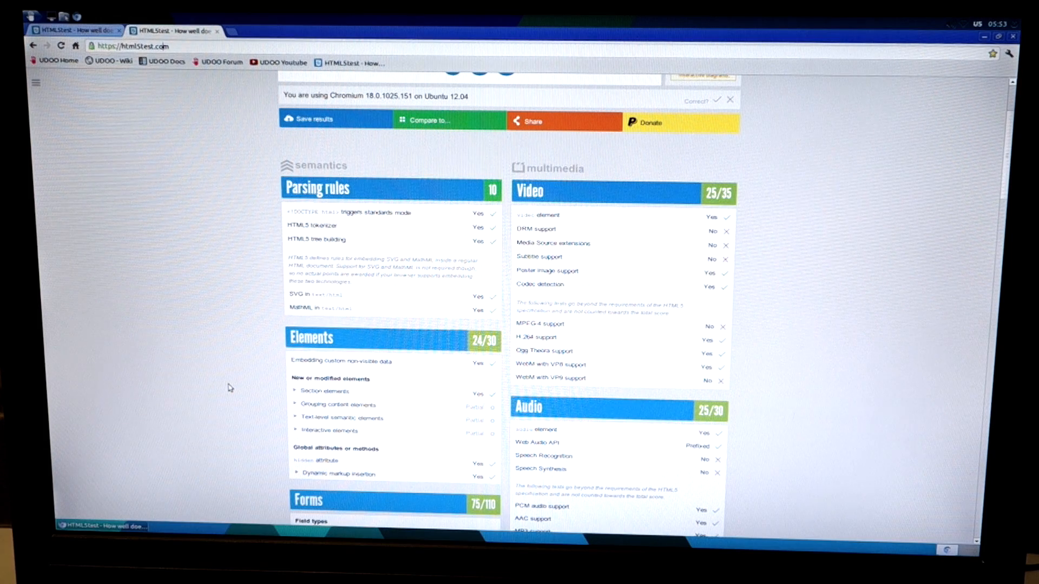
pyautogui.scroll(-3)
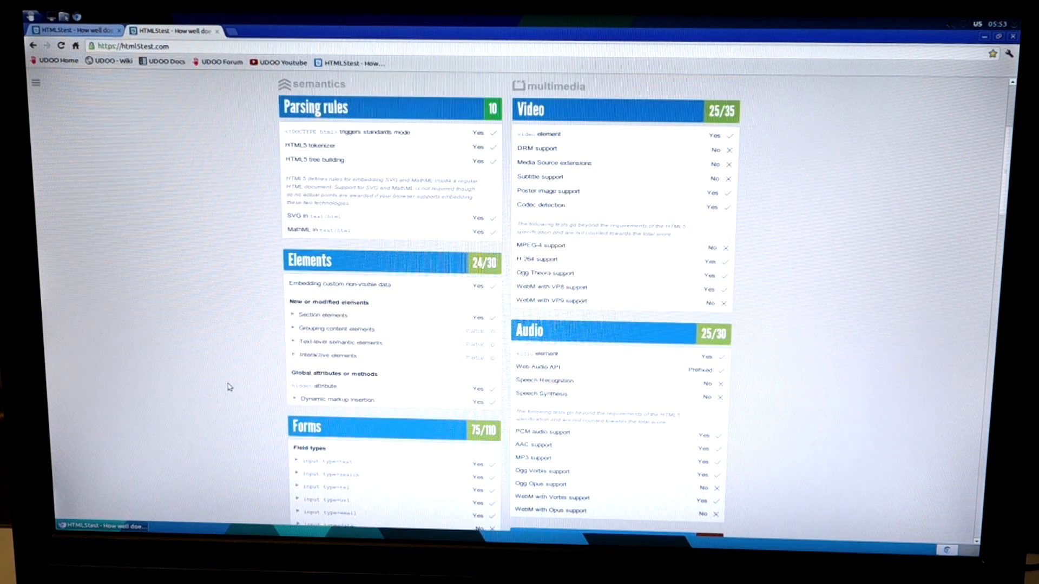
pyautogui.scroll(-3)
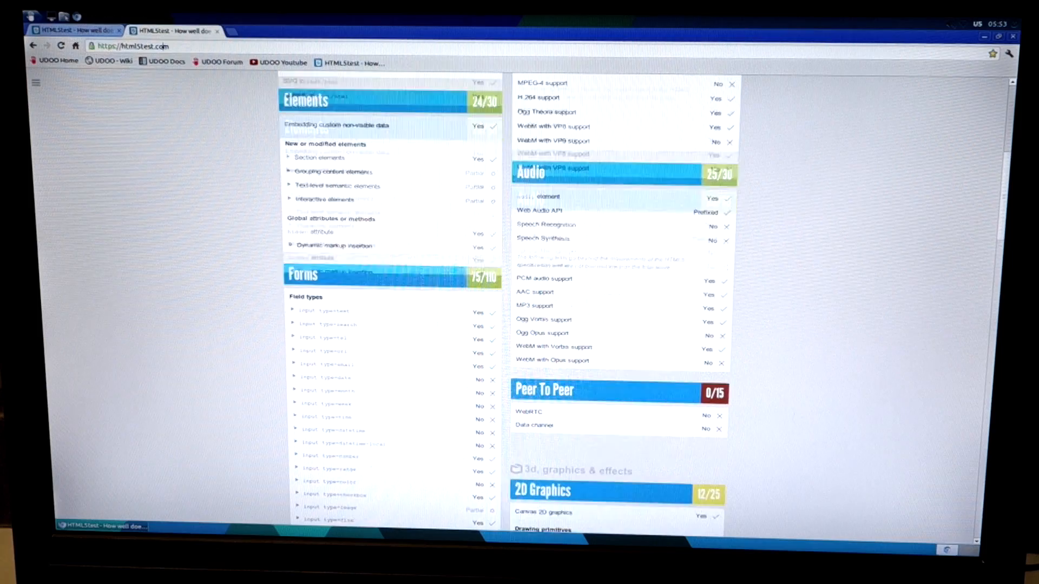
pyautogui.scroll(-3)
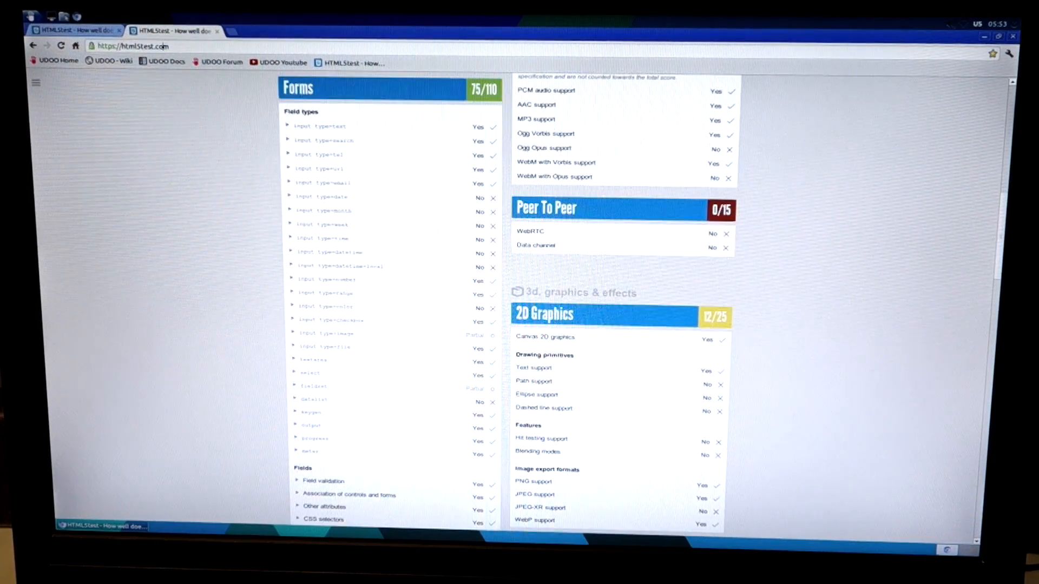
pyautogui.scroll(-3)
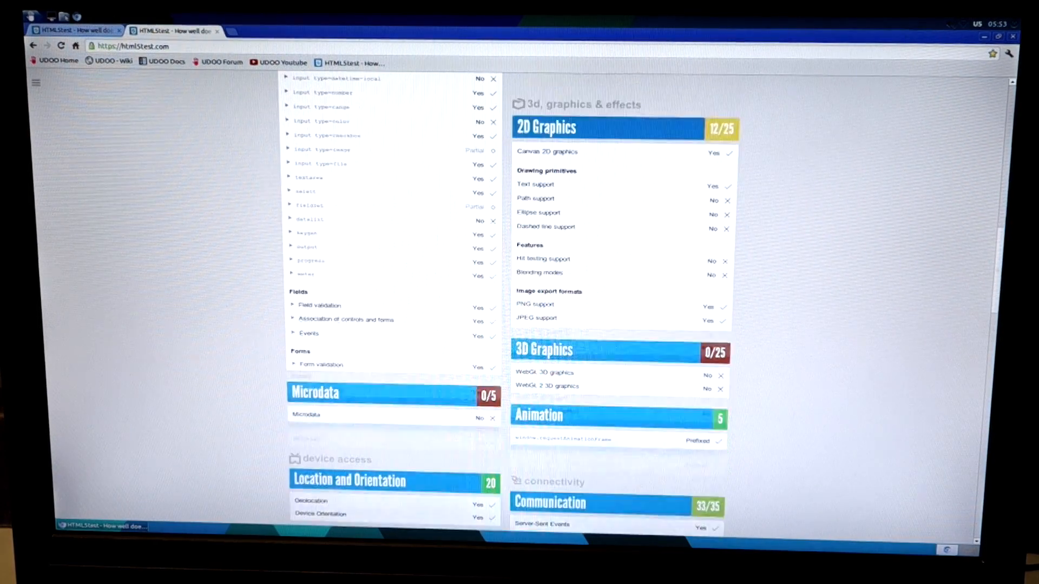
pyautogui.scroll(-3)
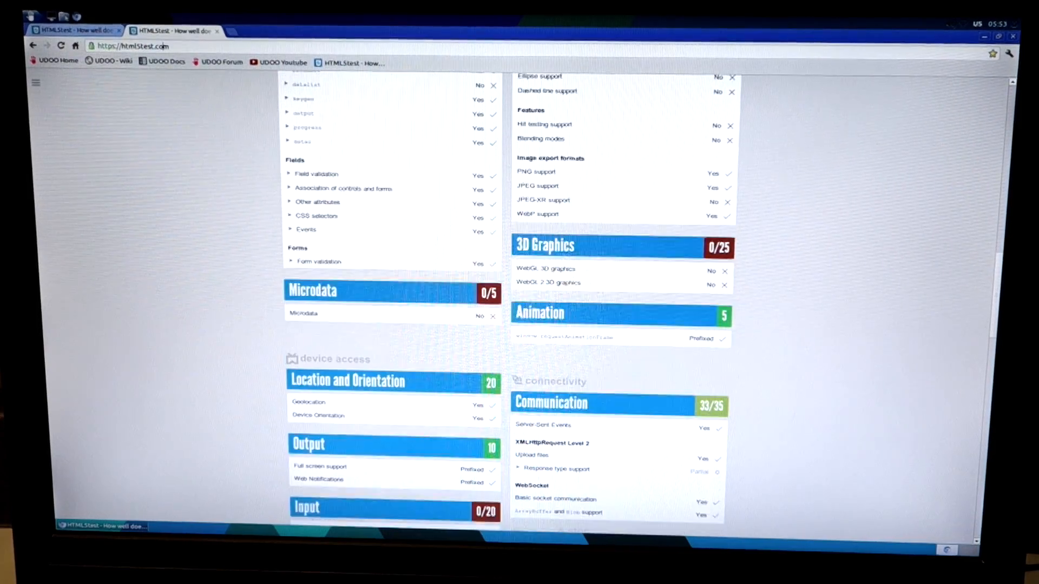
pyautogui.scroll(-3)
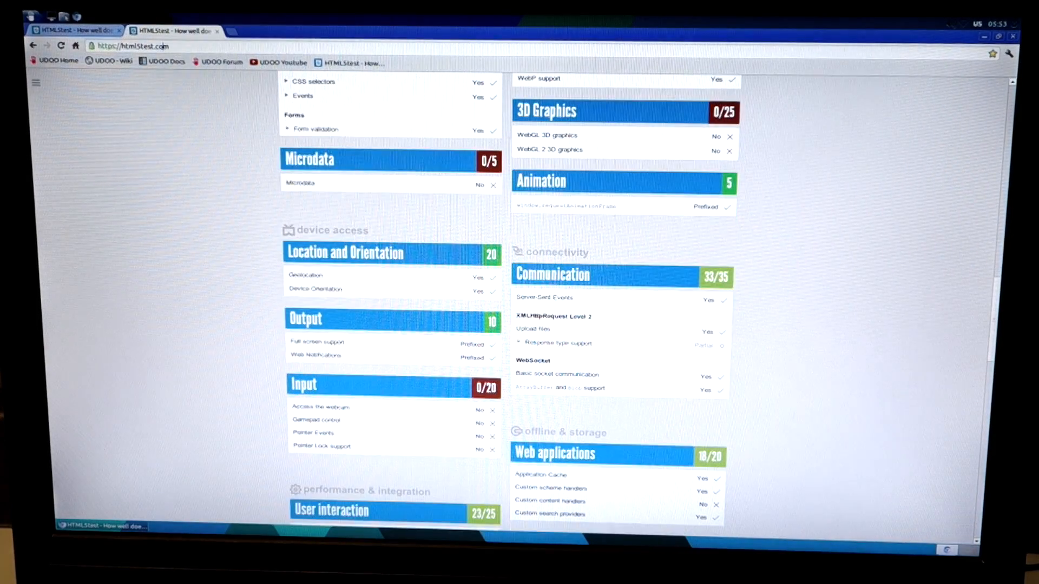
pyautogui.scroll(-3)
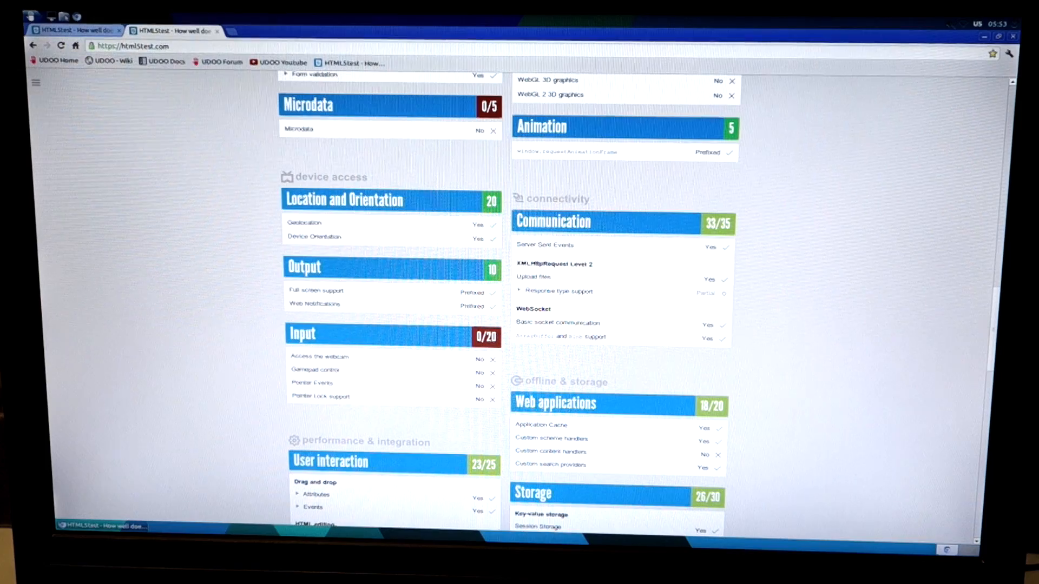
pyautogui.scroll(-3)
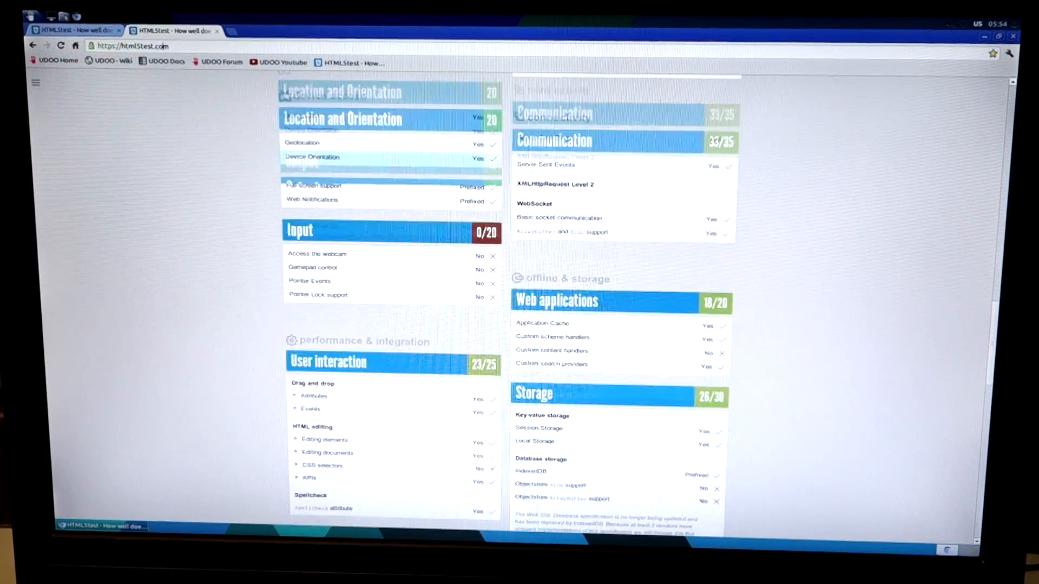
pyautogui.scroll(-3)
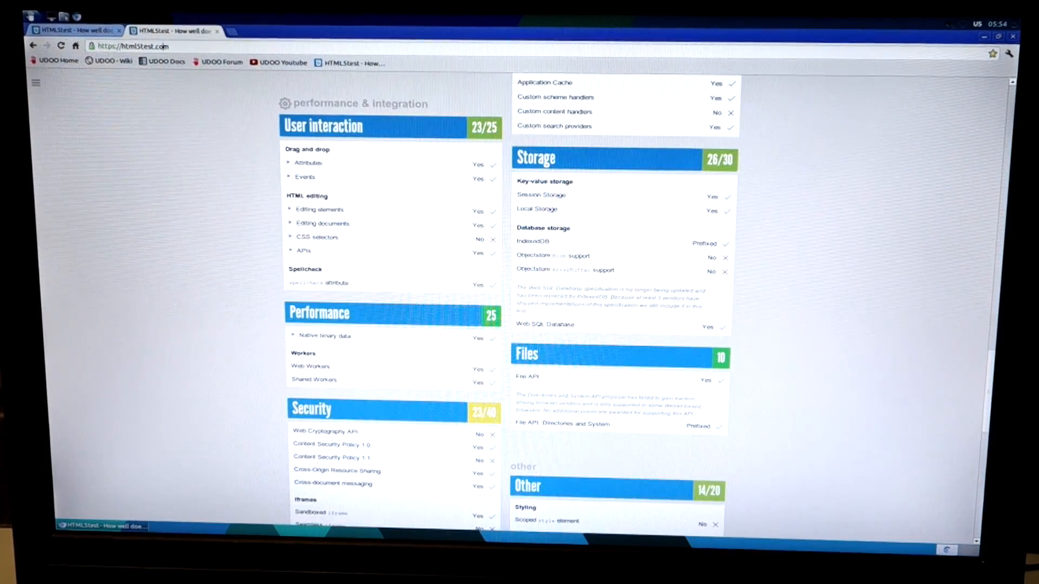
pyautogui.scroll(-3)
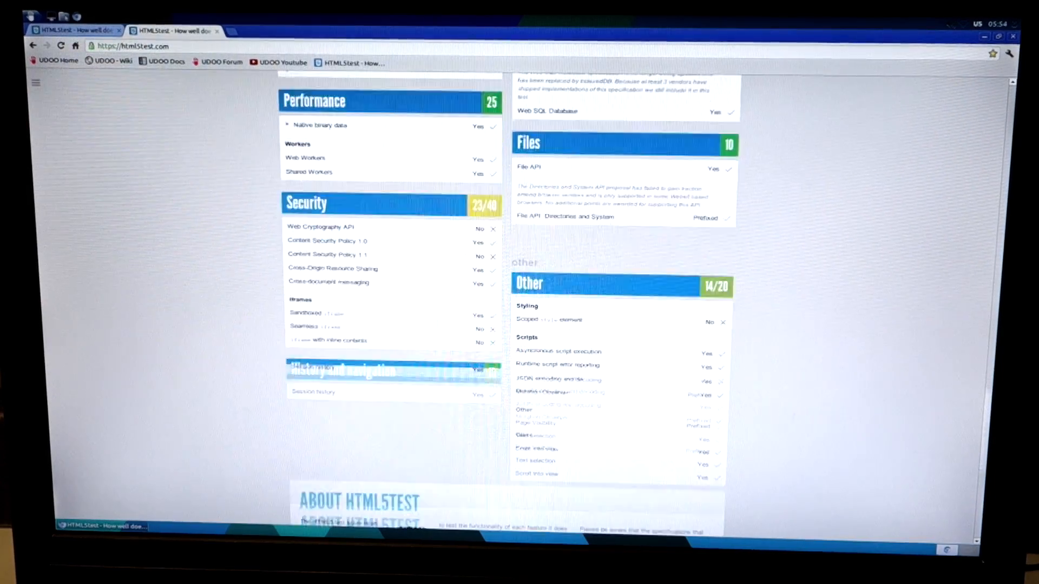
pyautogui.scroll(-3)
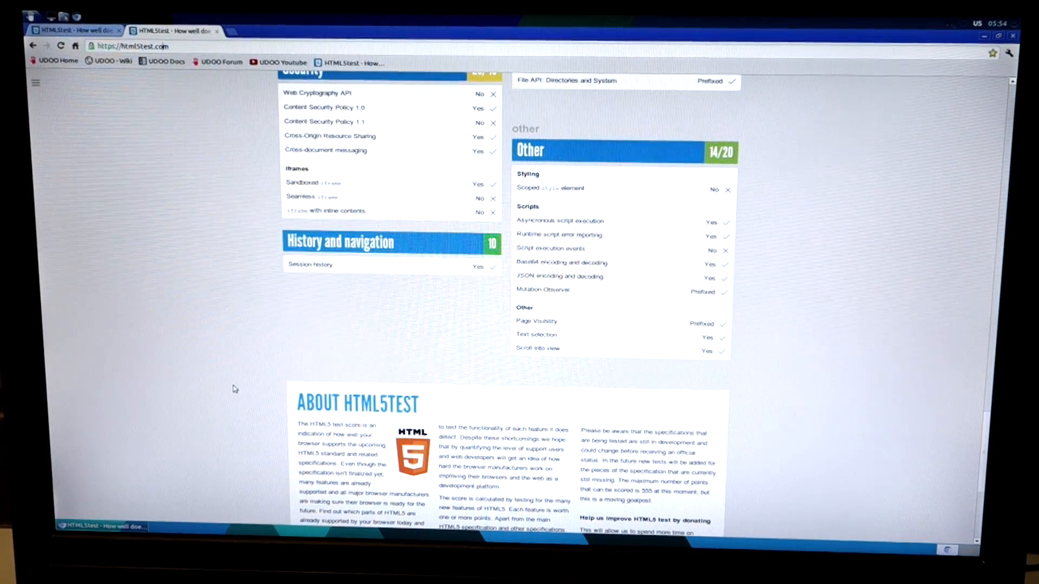